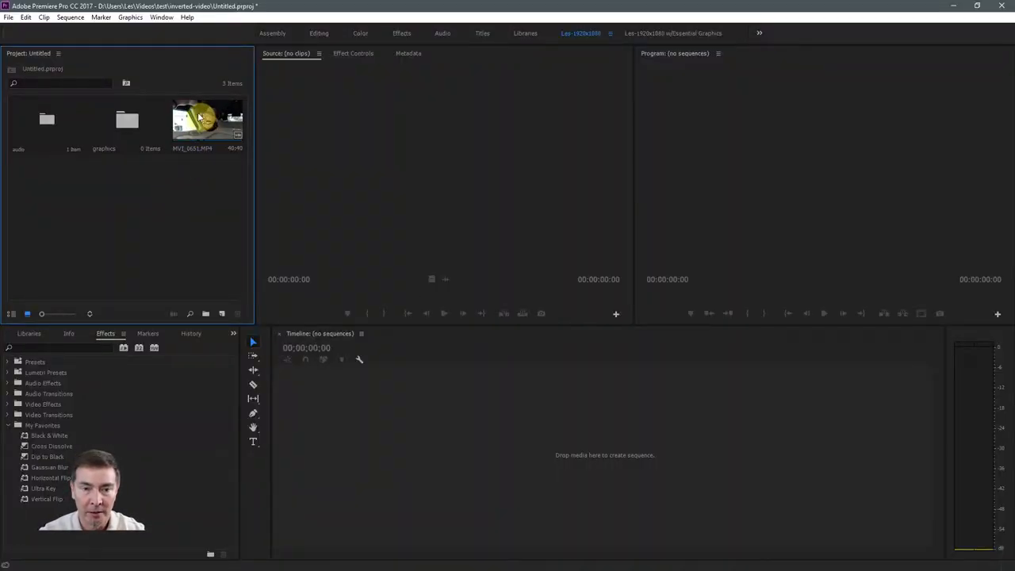
# Load MVI_0651.MP4 in the Source monitor and scrub through the upside-down footage
pyautogui.doubleClick(206, 119)
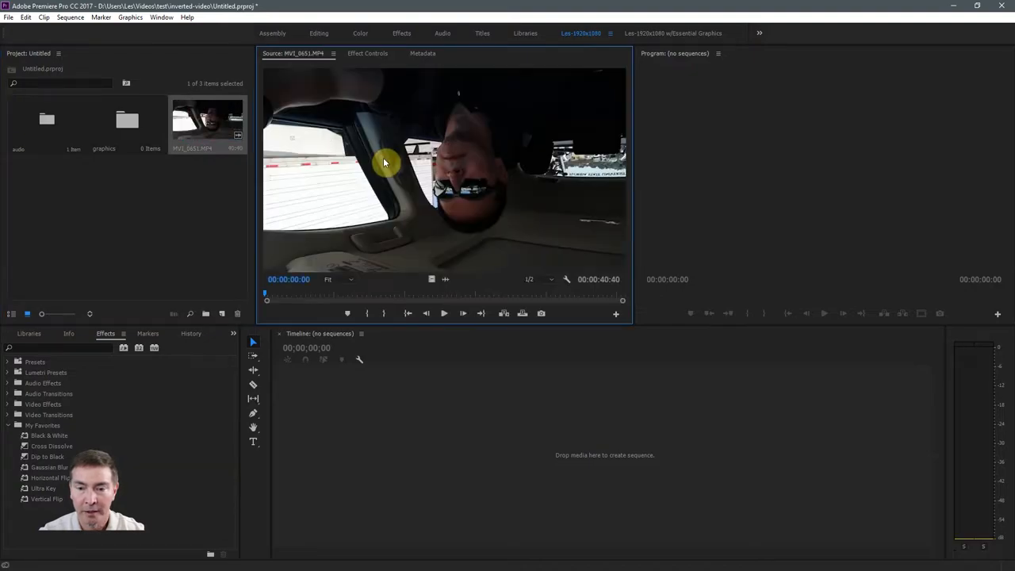
pyautogui.moveTo(412, 215)
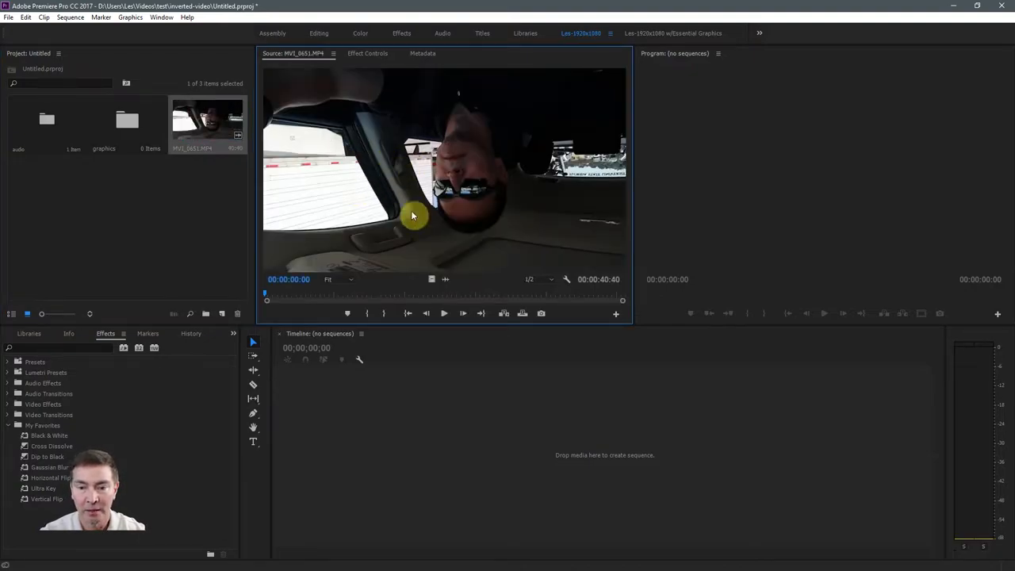
pyautogui.moveTo(377, 207)
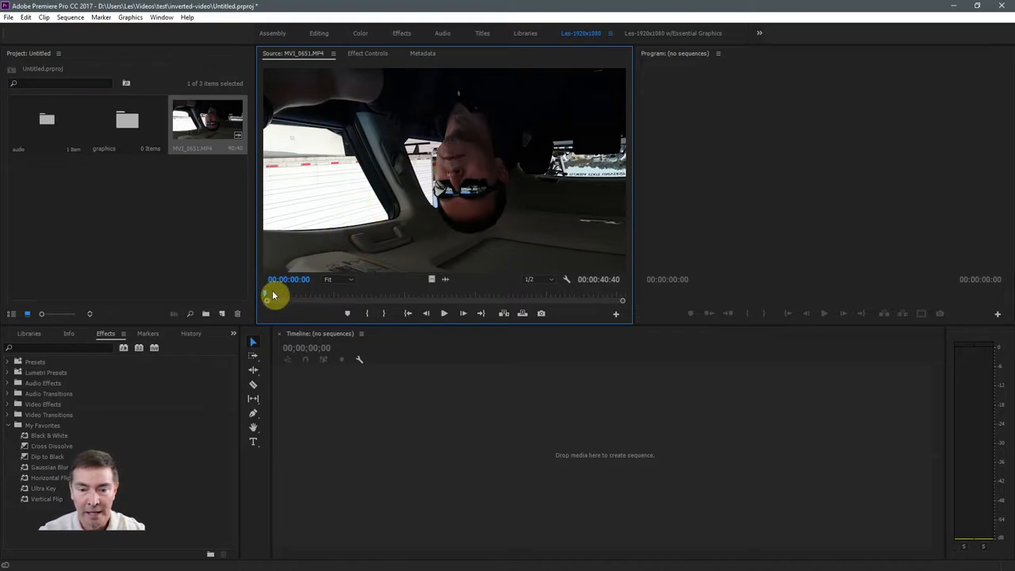
pyautogui.moveTo(272, 300); pyautogui.dragTo(293, 300)
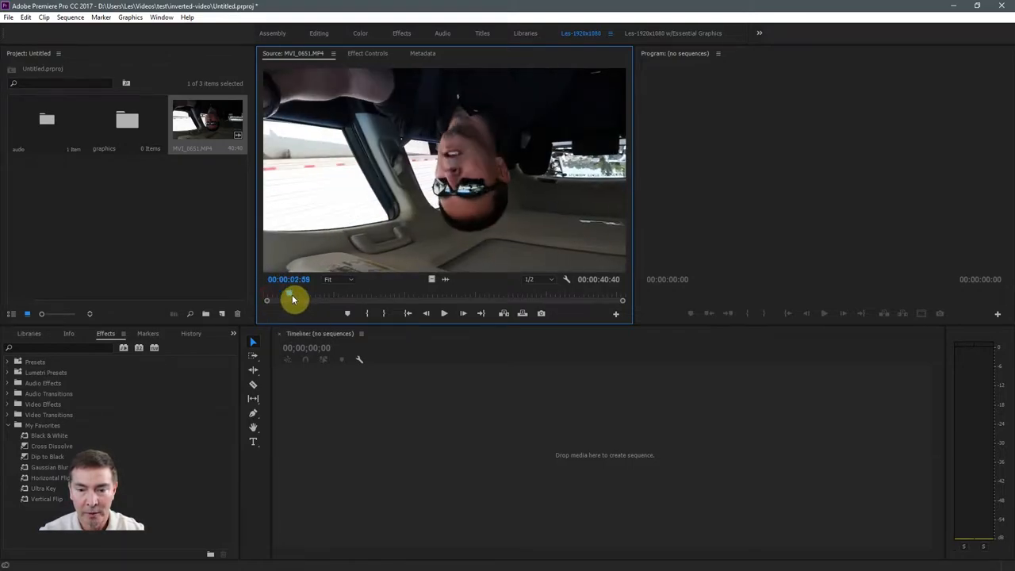
pyautogui.moveTo(293, 299); pyautogui.dragTo(304, 300)
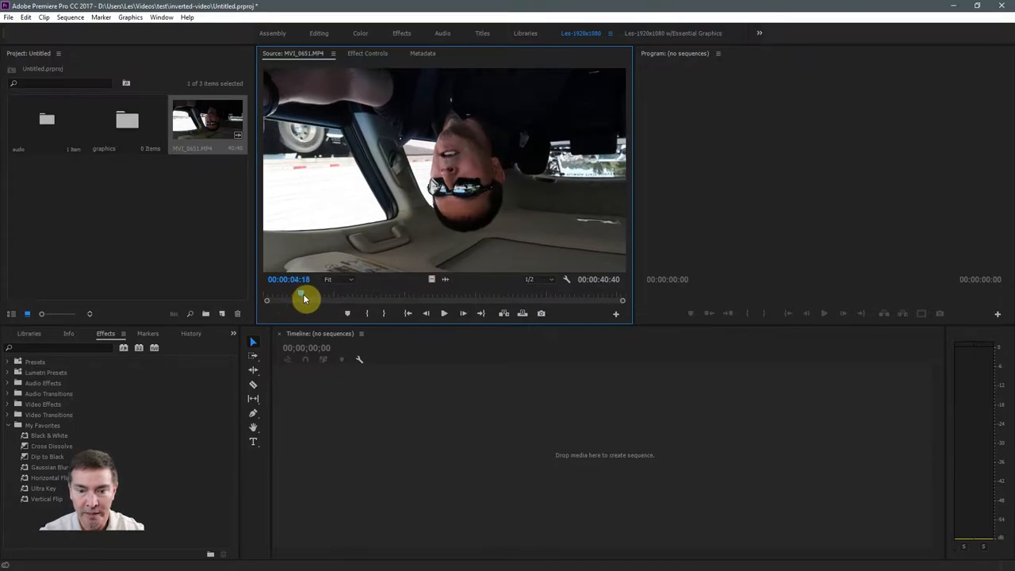
pyautogui.moveTo(304, 298); pyautogui.dragTo(311, 298)
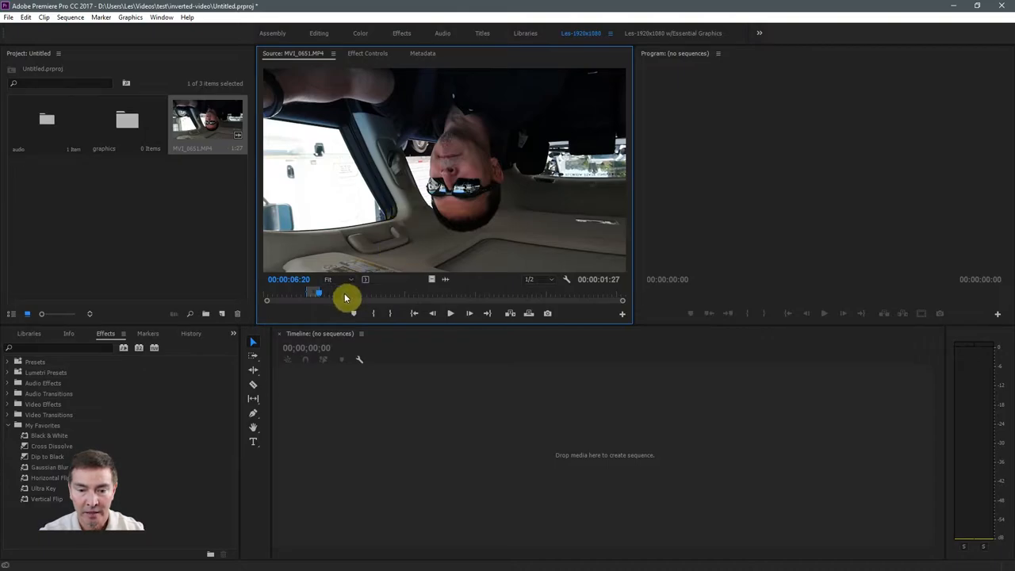
# Mark a short in-to-out range of about two and a half seconds on the clip
pyautogui.moveTo(346, 299); pyautogui.dragTo(355, 300)
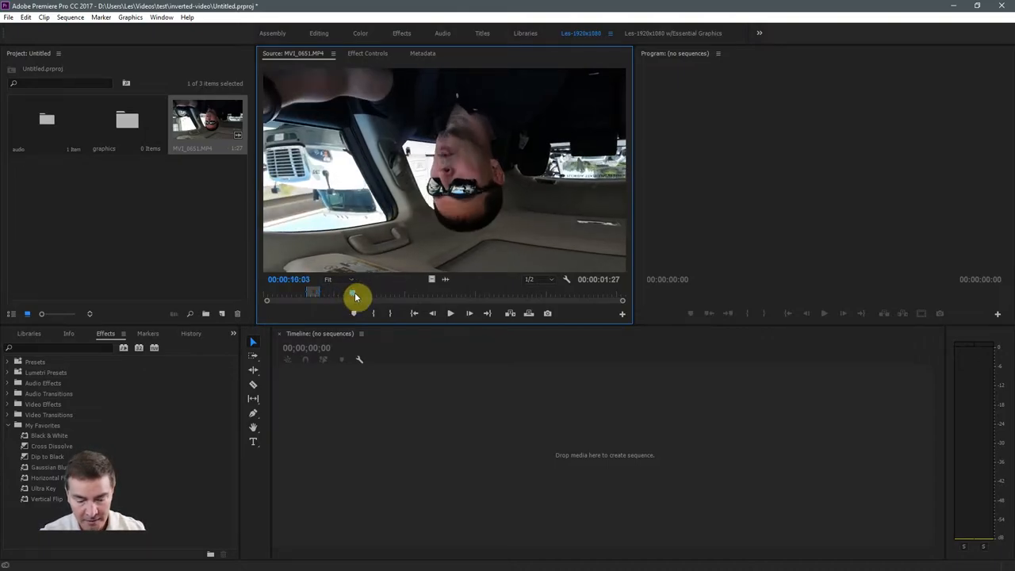
pyautogui.moveTo(355, 297); pyautogui.dragTo(379, 296)
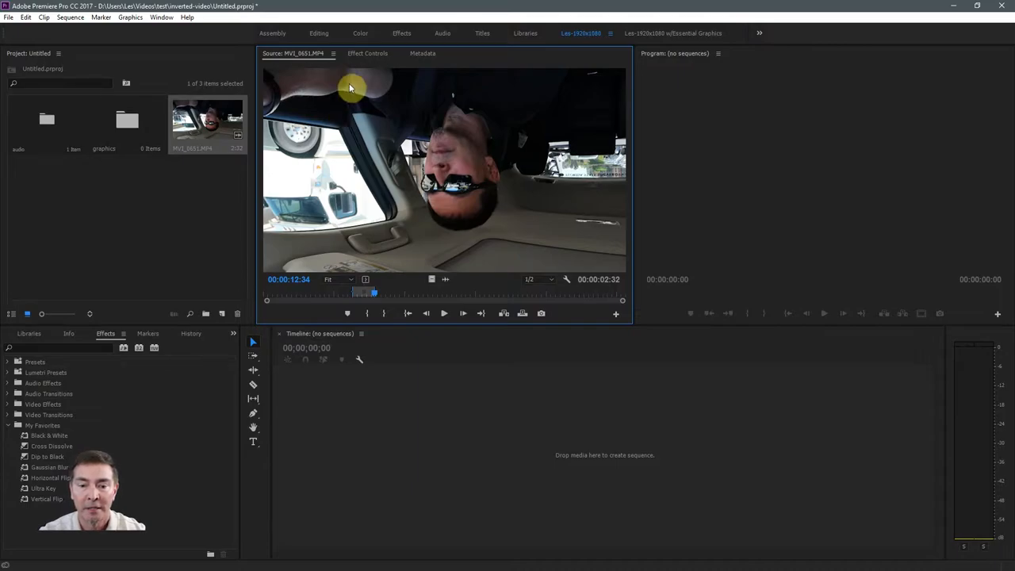
pyautogui.moveTo(241, 101)
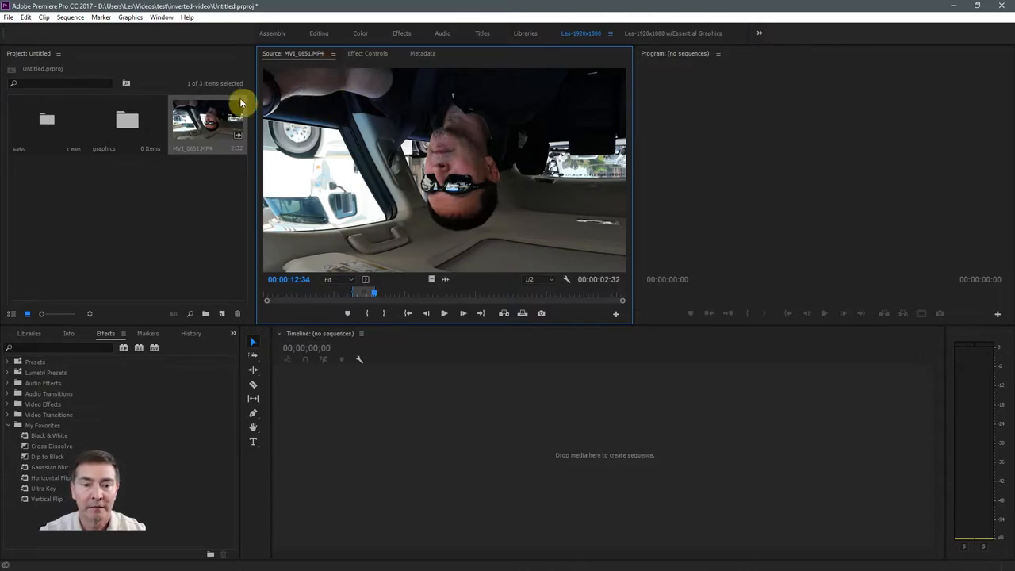
# Close the clip from the Source panel menu so a new sequence holds it instead
pyautogui.click(326, 54)
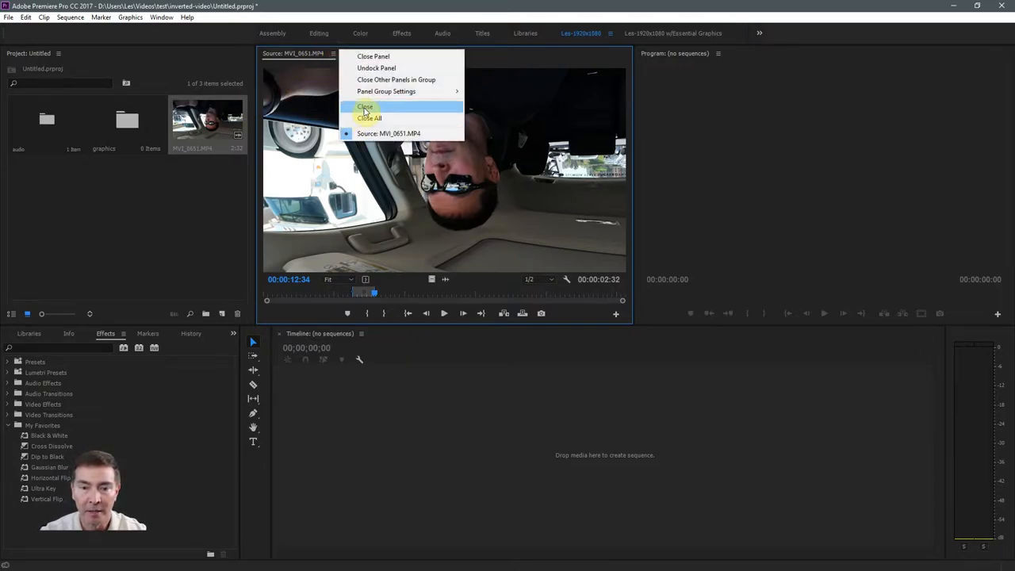
pyautogui.click(362, 105)
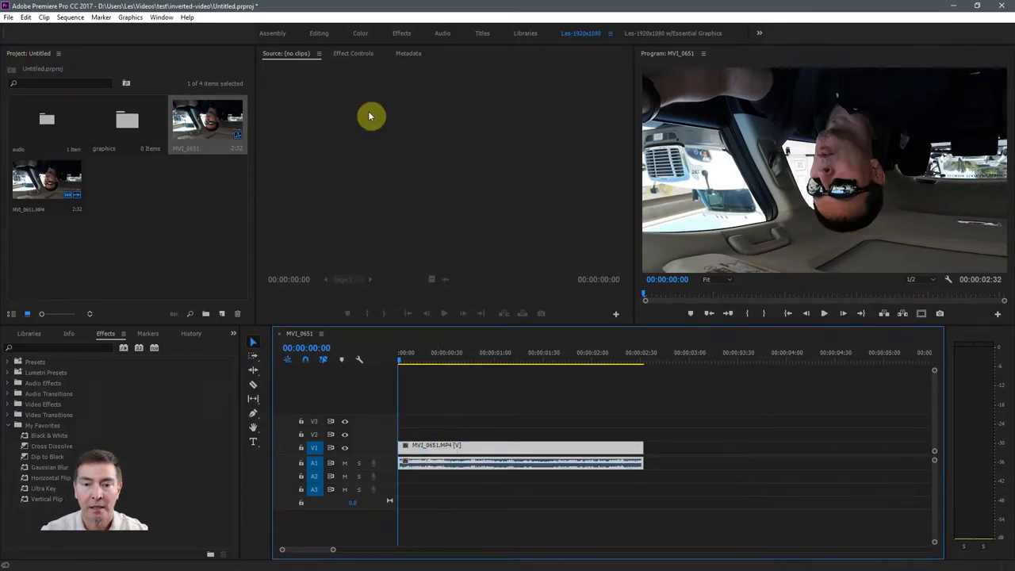
# Select the clip in the sequence and razor-cut it at an early frame
pyautogui.click(356, 54)
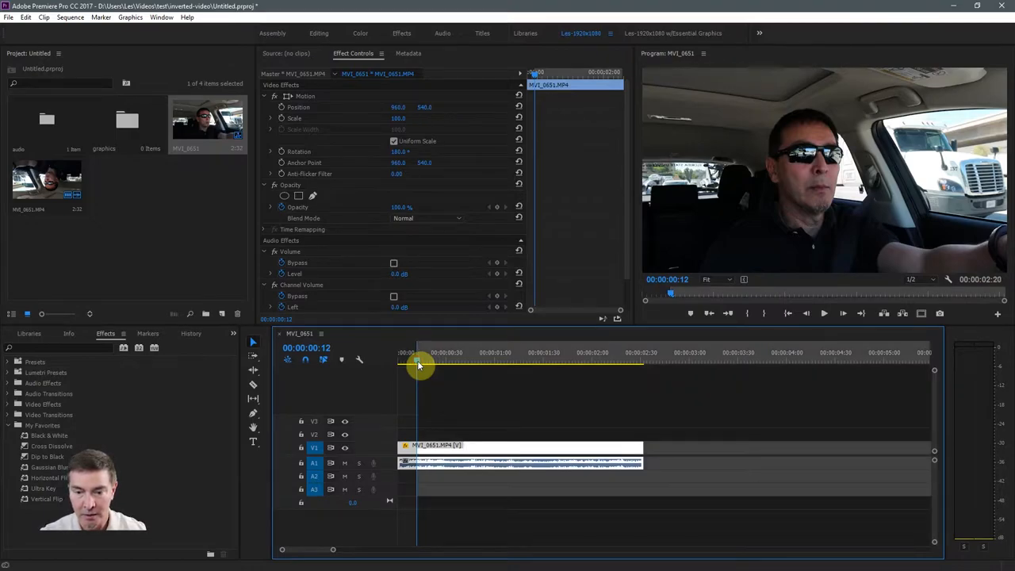
pyautogui.moveTo(418, 365); pyautogui.dragTo(431, 365)
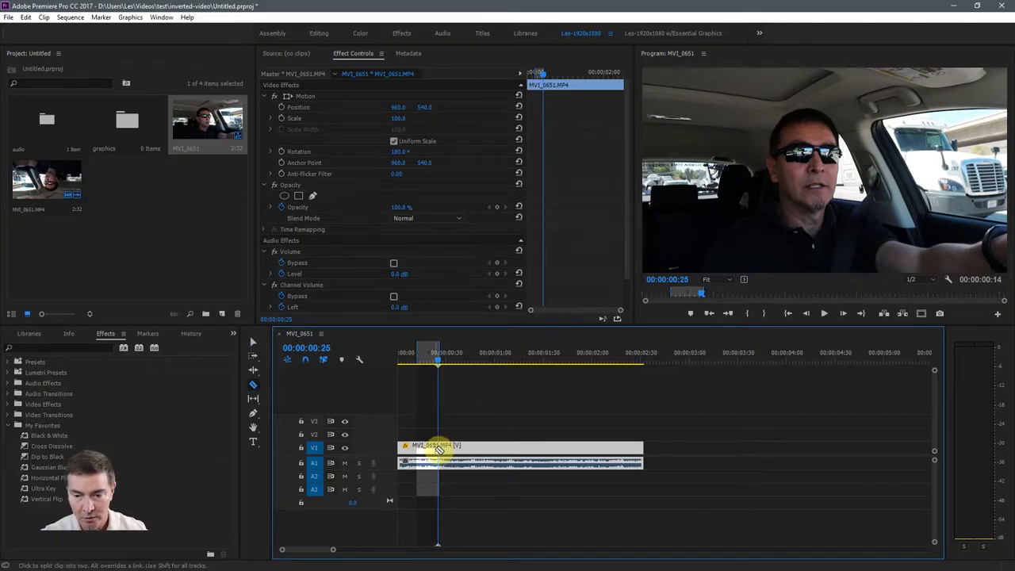
pyautogui.click(435, 450)
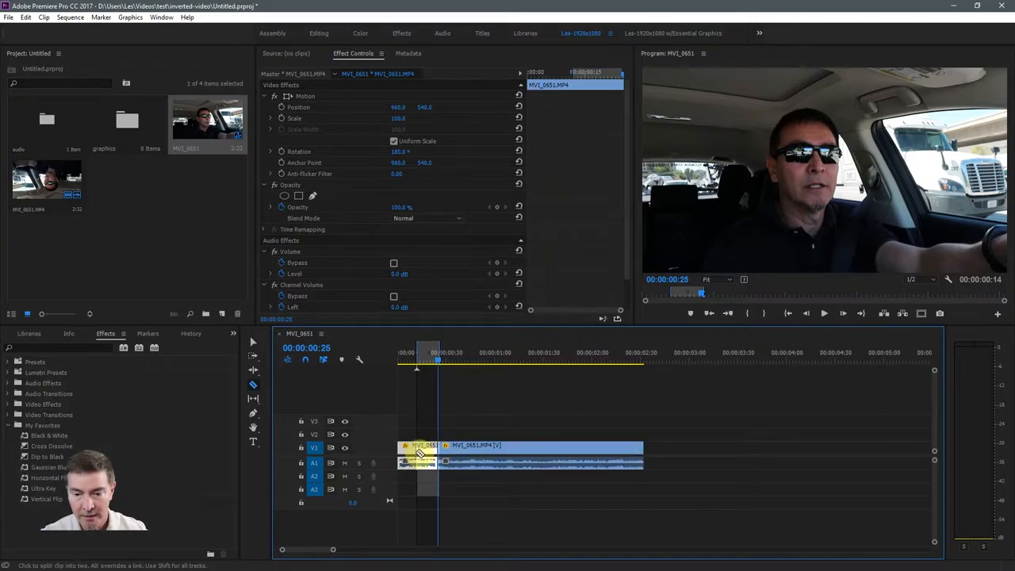
pyautogui.moveTo(419, 450)
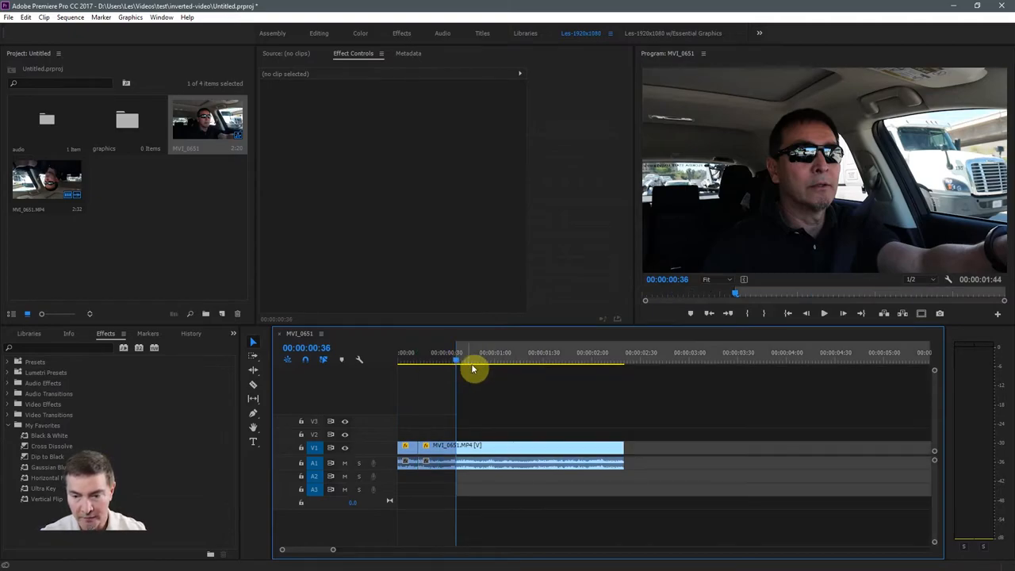
# Move later in the sequence and cut again, then discard the test sequence
pyautogui.moveTo(457, 365); pyautogui.dragTo(468, 365)
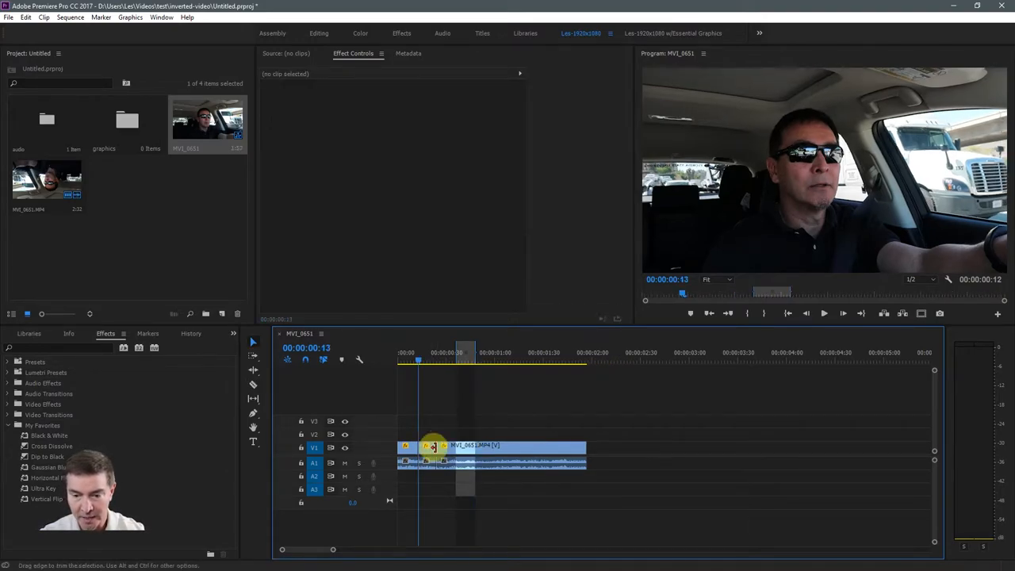
pyautogui.click(492, 447)
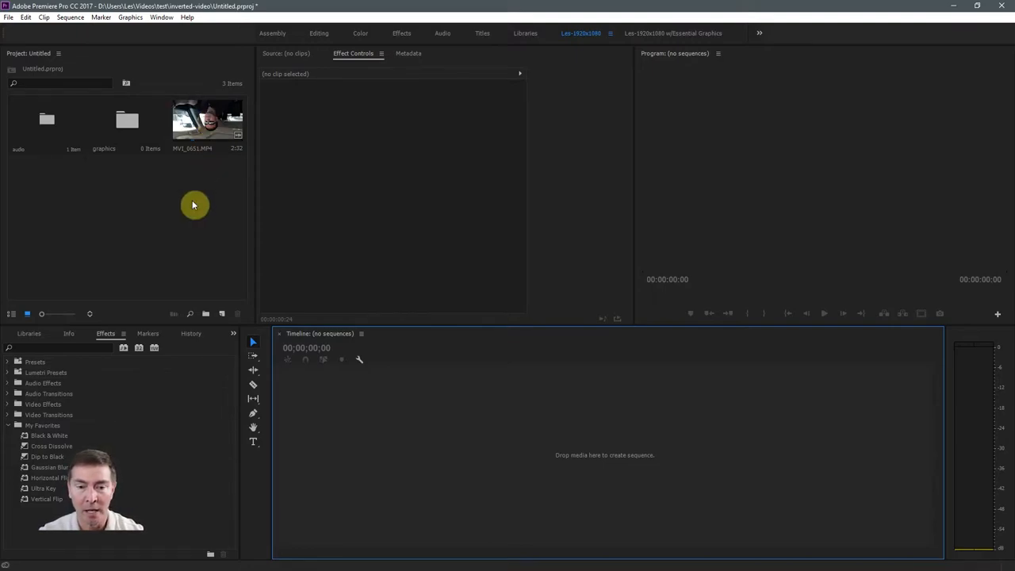
pyautogui.moveTo(214, 190)
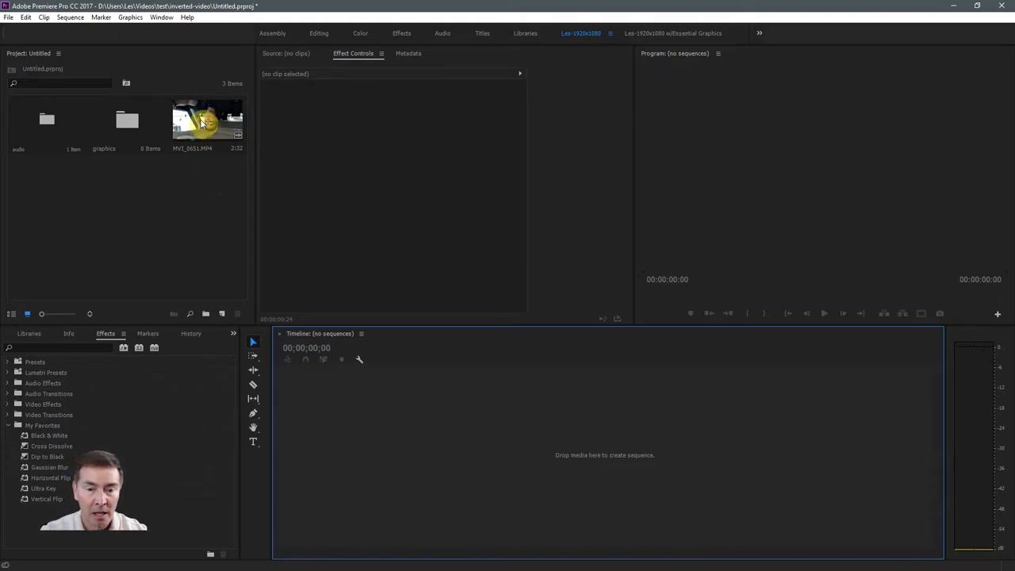
# Create a new bin holding the clip and name it 'inverted'
pyautogui.click(208, 120)
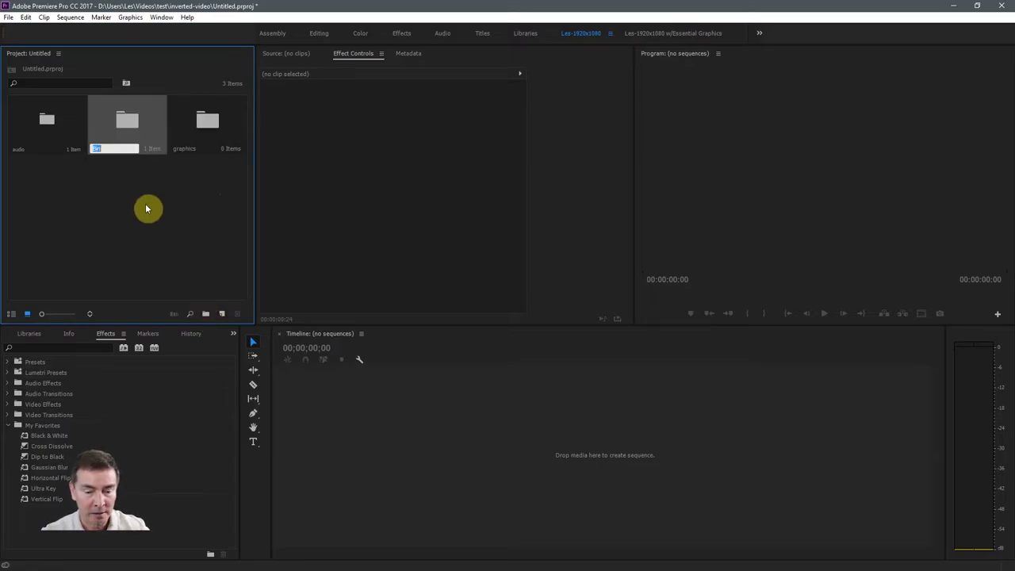
pyautogui.write('inverted')
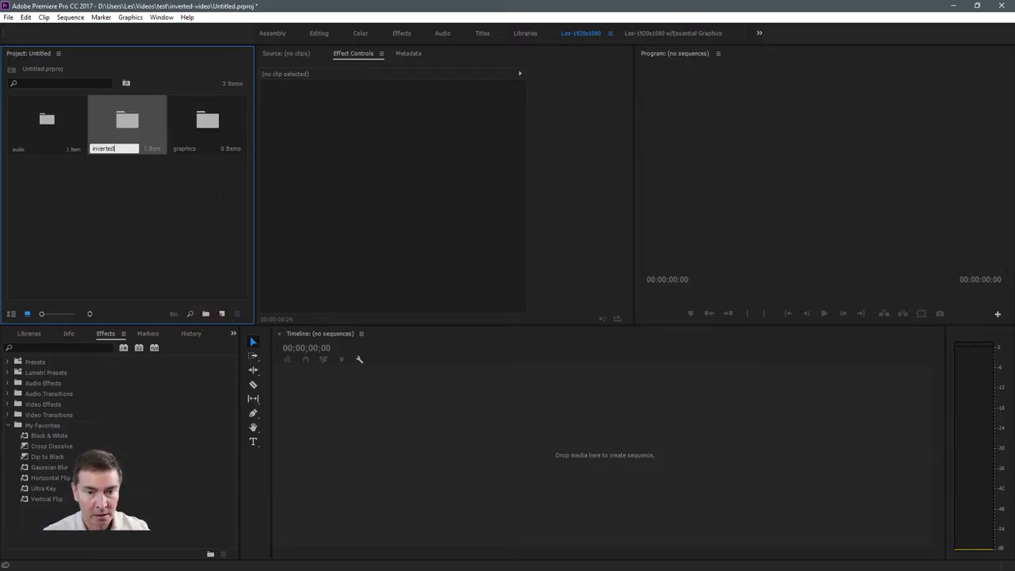
pyautogui.click(124, 203)
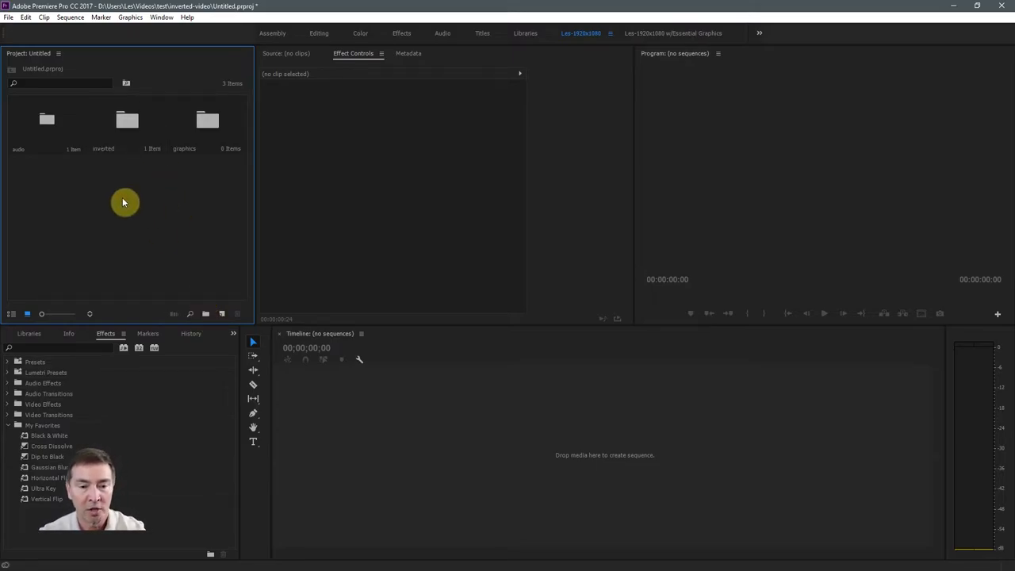
pyautogui.moveTo(92, 197)
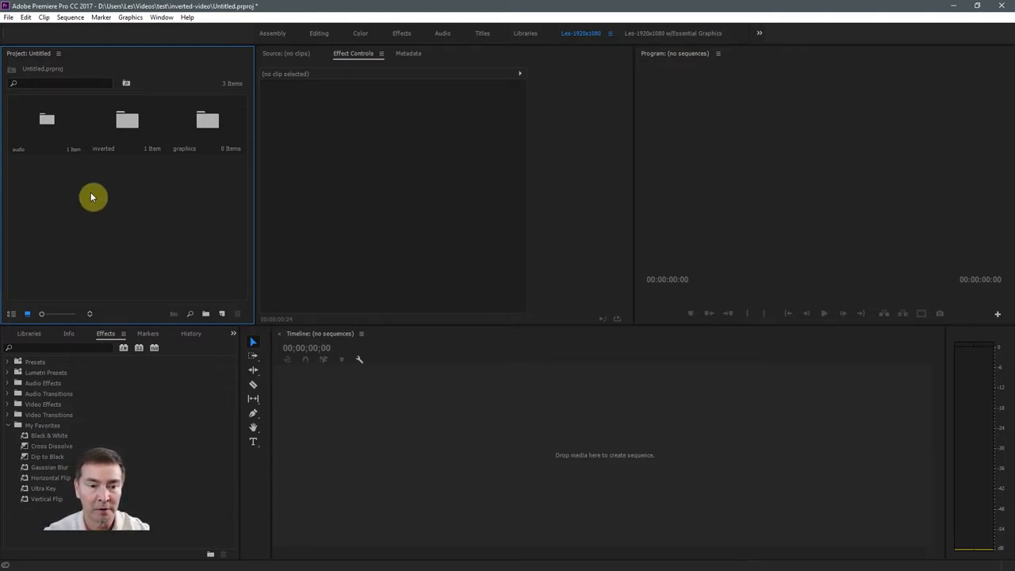
pyautogui.moveTo(105, 222)
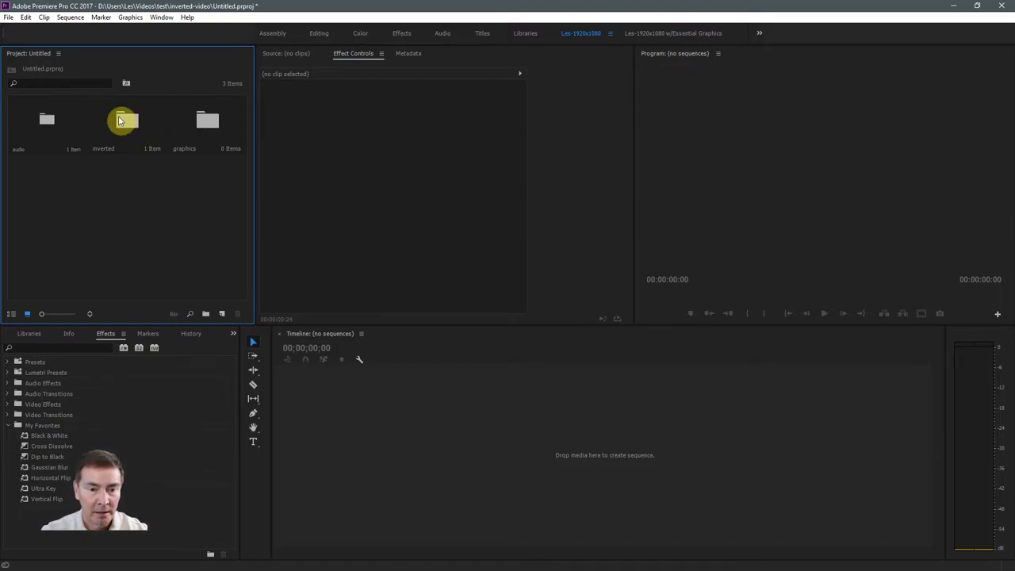
# Open the inverted bin and drag its clip into the timeline as a new sequence
pyautogui.doubleClick(119, 120)
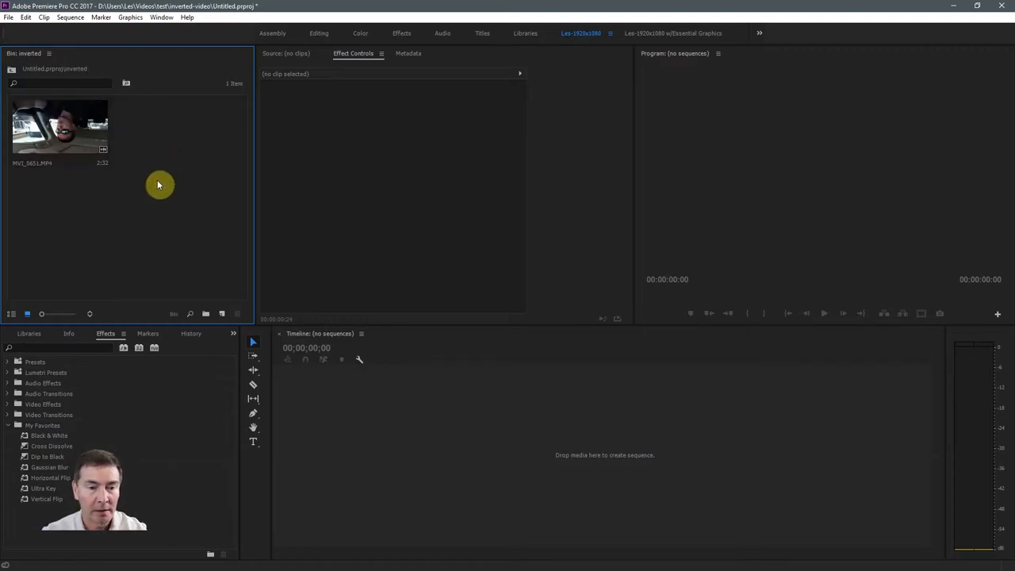
pyautogui.click(61, 127)
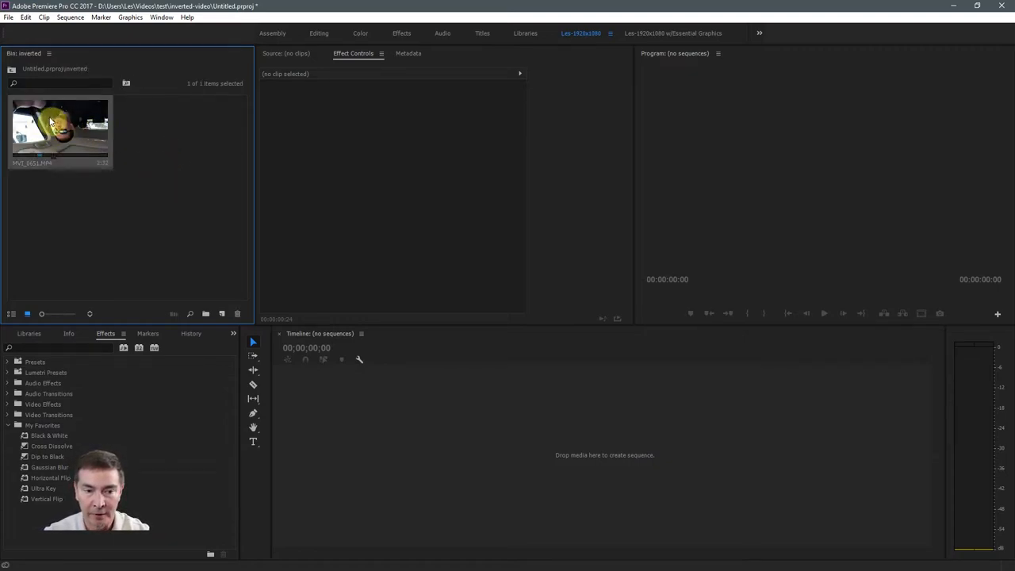
pyautogui.moveTo(60, 130); pyautogui.dragTo(377, 425)
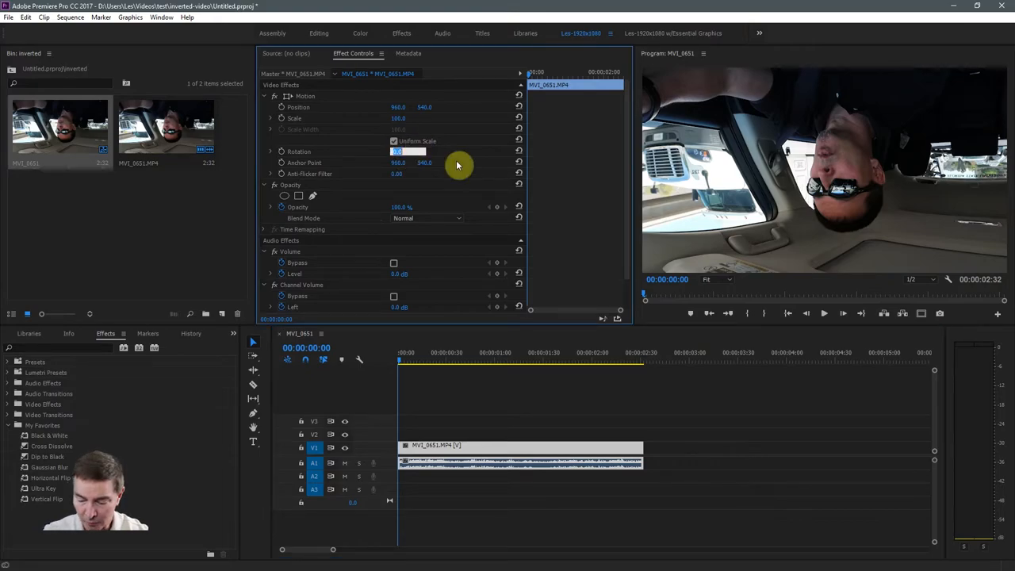
# Set the clip's Motion Rotation to 180 so the footage appears right side up
pyautogui.write('180')
pyautogui.click(37, 164)
pyautogui.write('seq-')
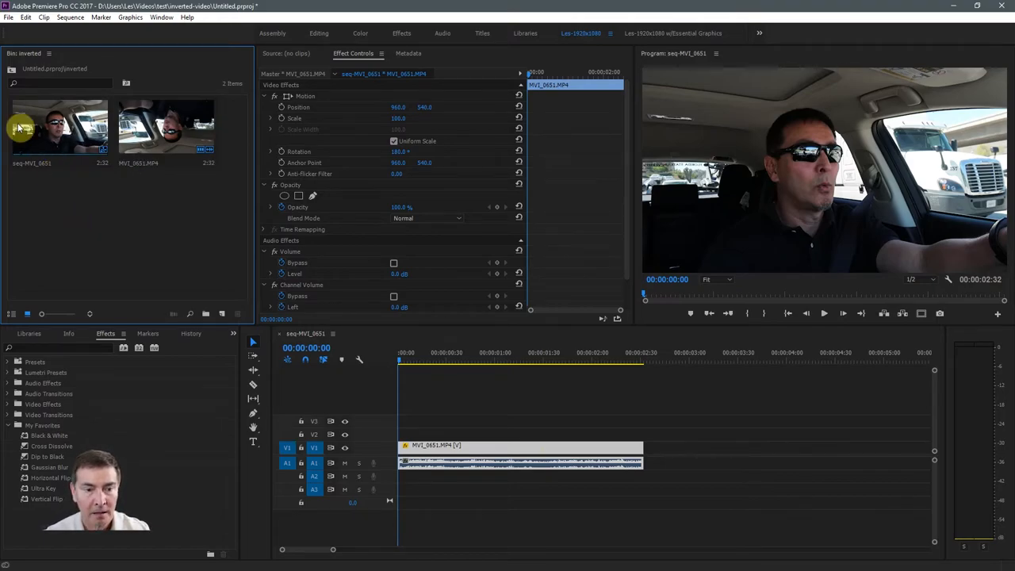
pyautogui.moveTo(38, 171)
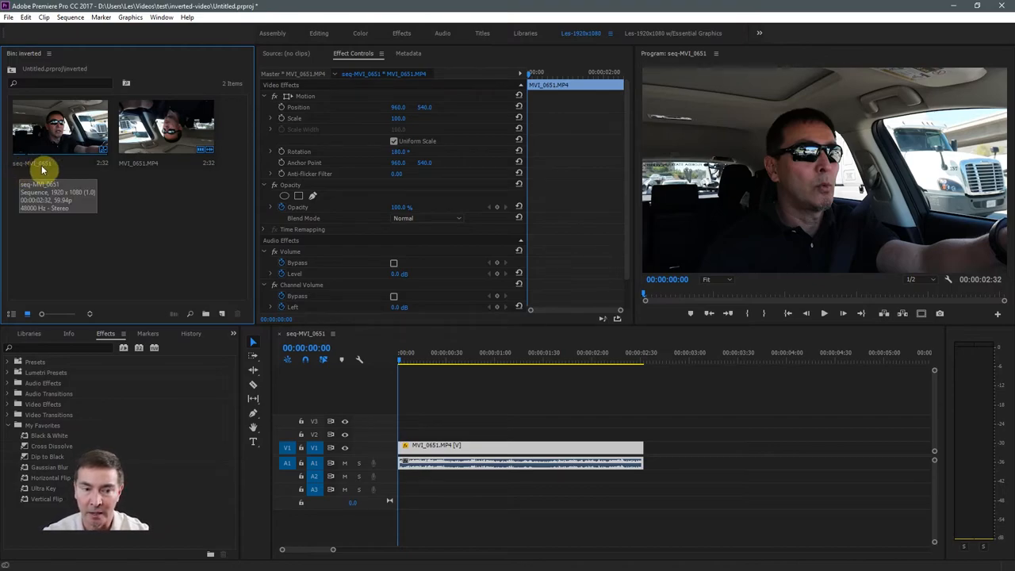
pyautogui.moveTo(84, 203)
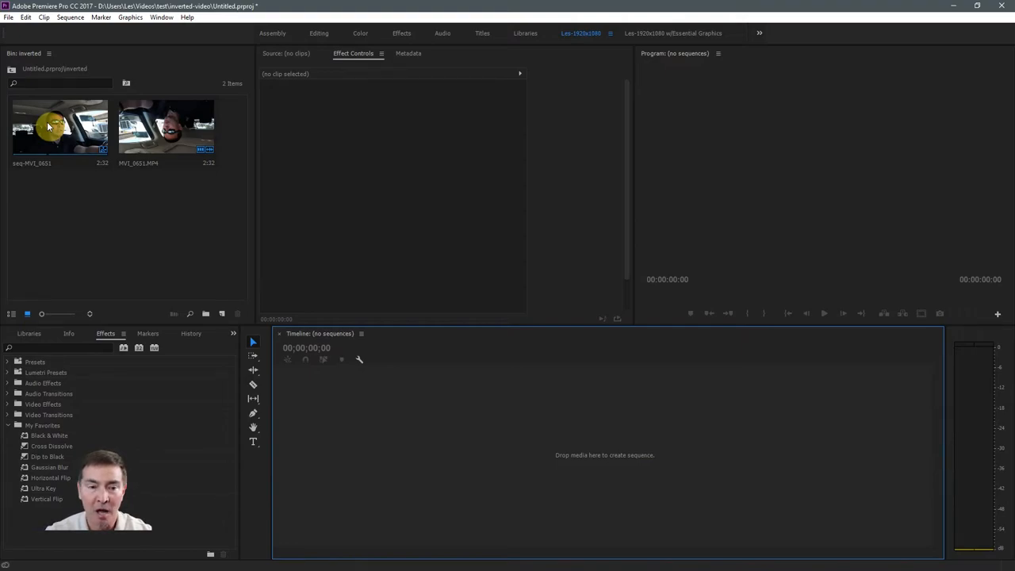
# Paste the copied seq-MVI_0651 into the project root beside the folders
pyautogui.rightClick(48, 126)
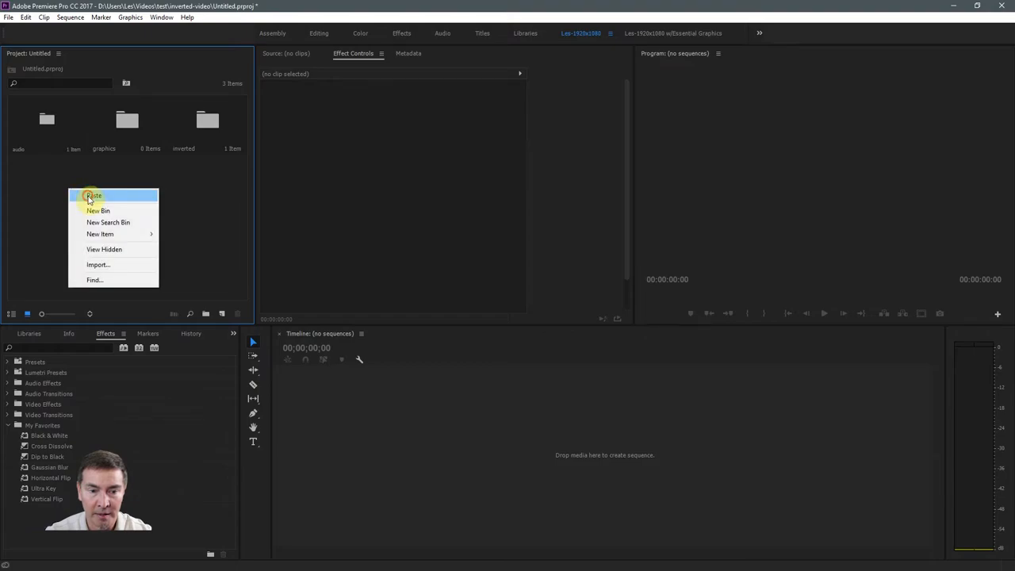
pyautogui.click(92, 197)
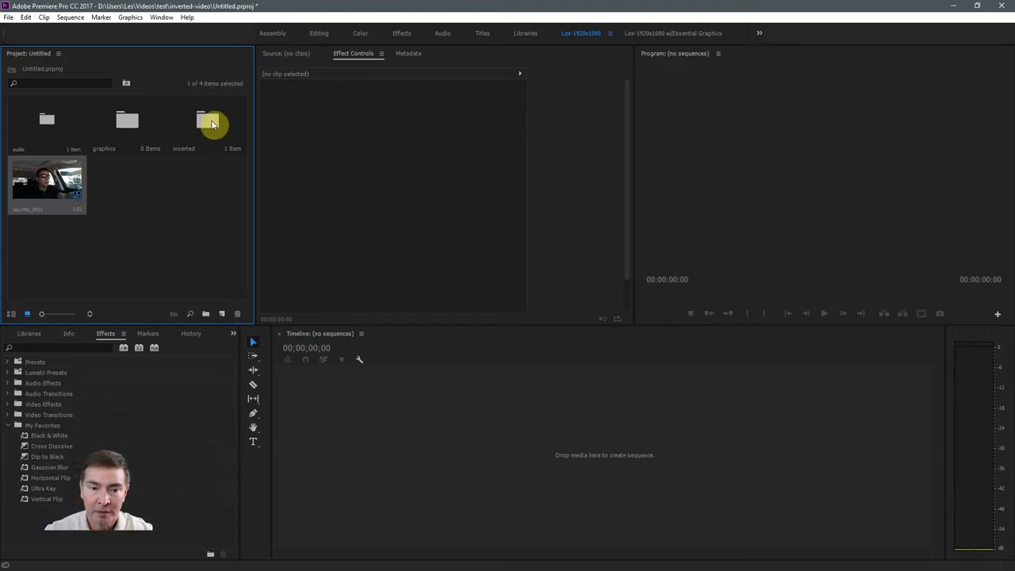
pyautogui.moveTo(206, 124)
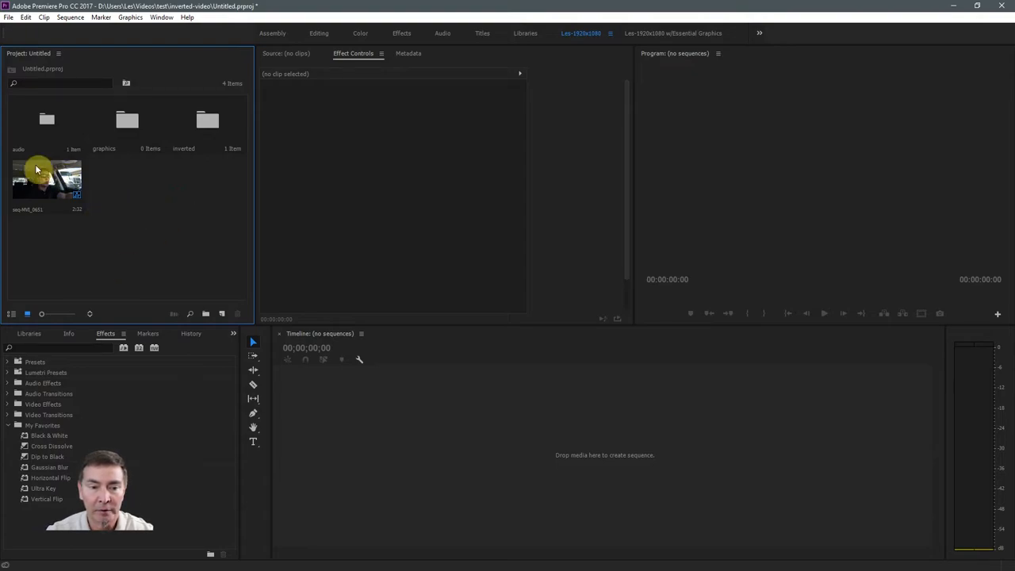
pyautogui.moveTo(137, 228)
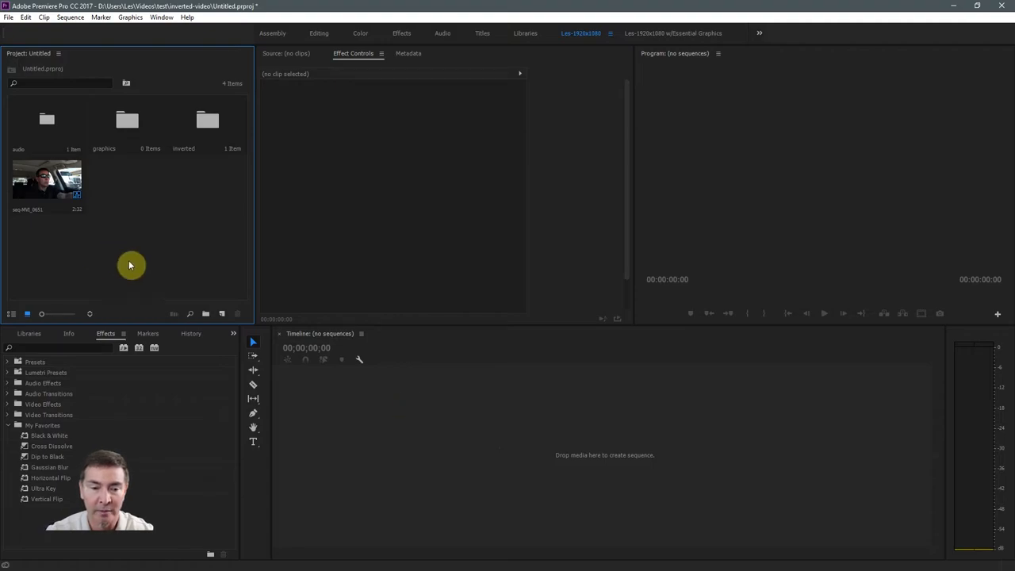
pyautogui.moveTo(175, 209)
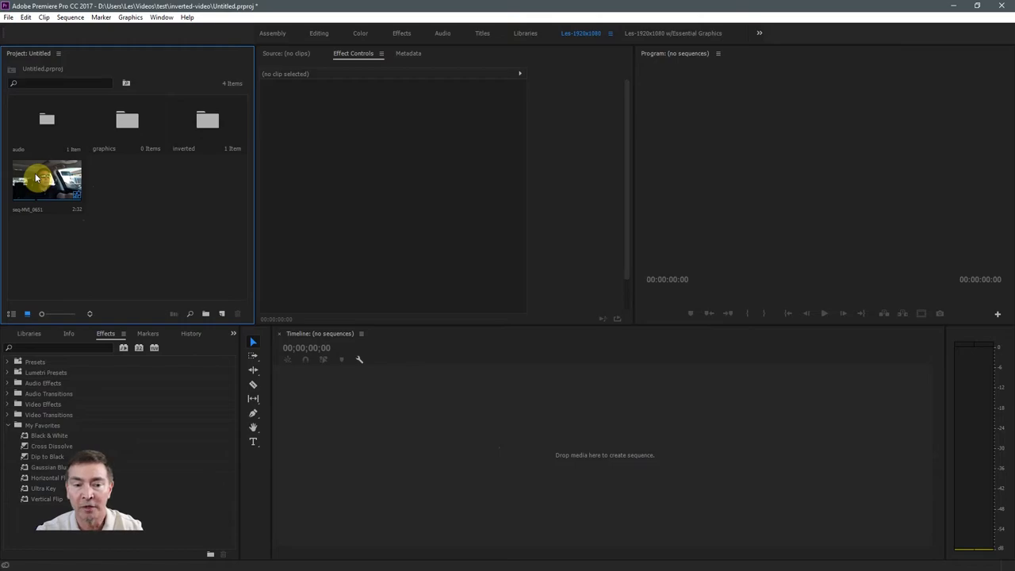
# Load seq-MVI_0651 as source footage and mark a short in-to-out range
pyautogui.click(46, 178)
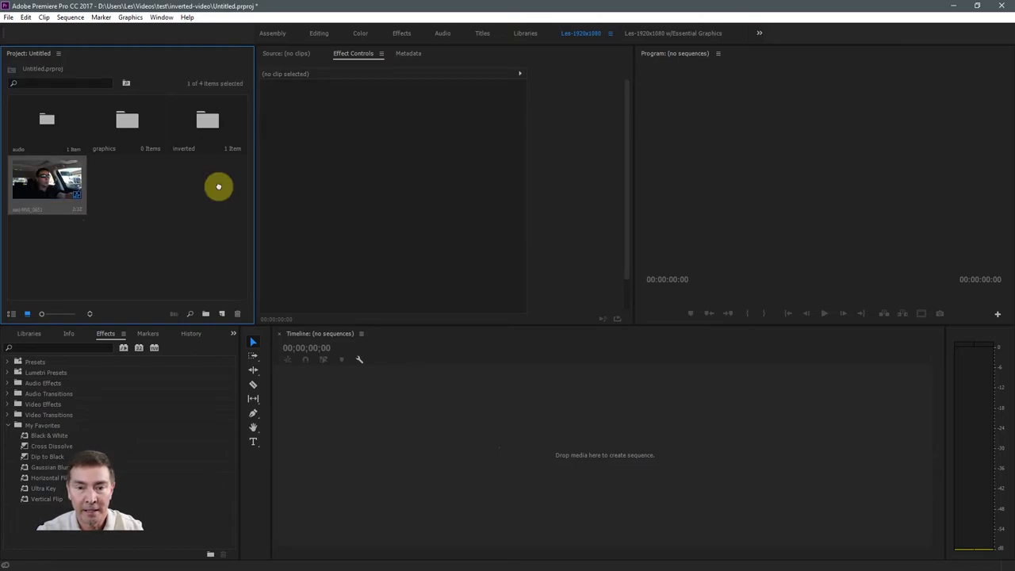
pyautogui.click(283, 54)
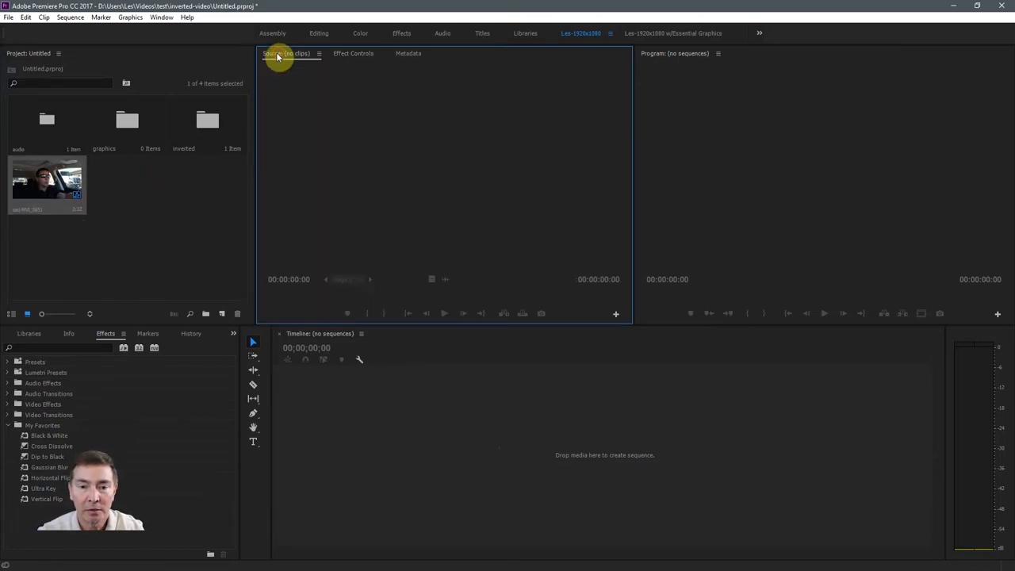
pyautogui.doubleClick(47, 184)
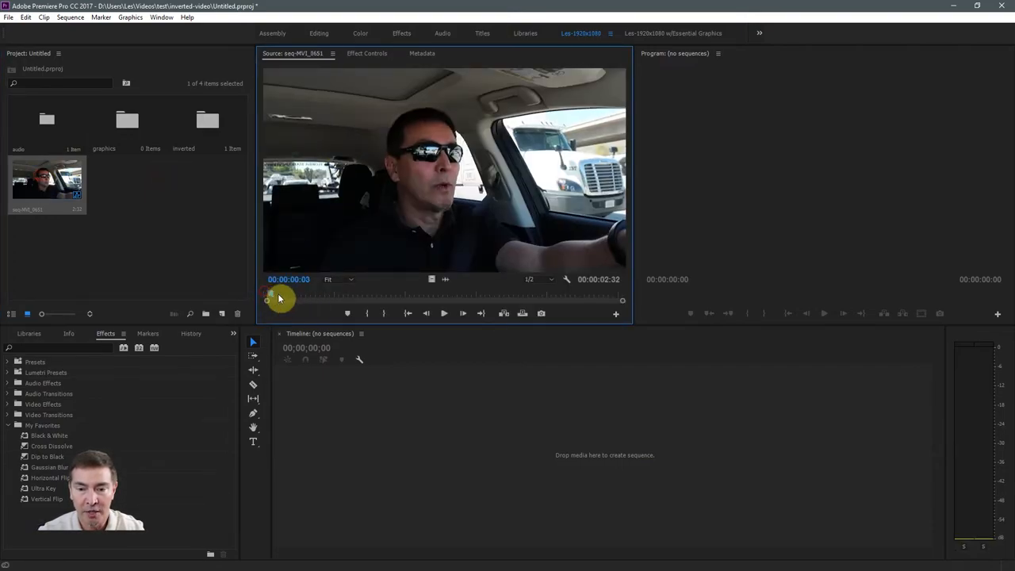
pyautogui.moveTo(280, 298); pyautogui.dragTo(300, 299)
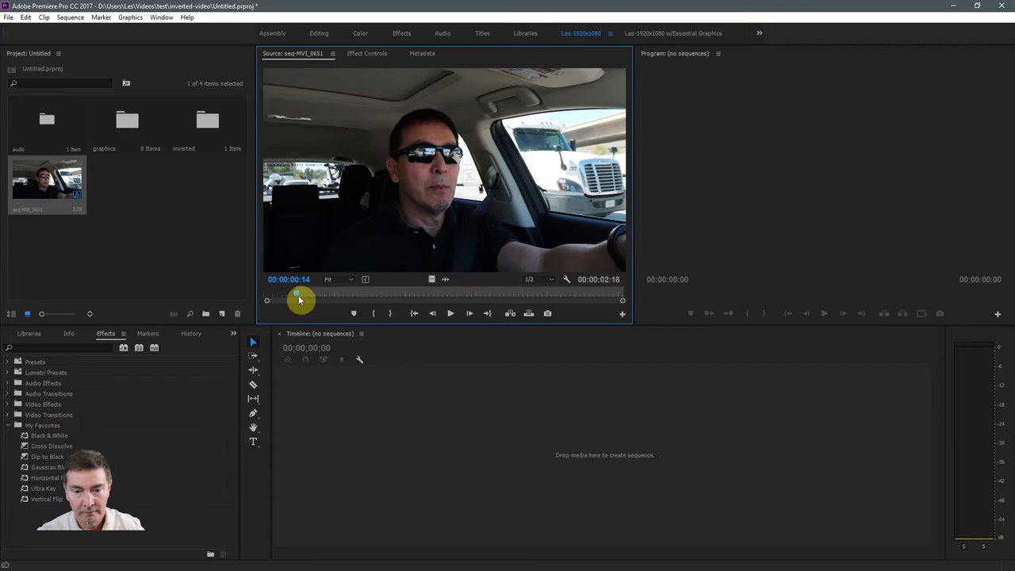
pyautogui.moveTo(300, 299); pyautogui.dragTo(317, 299)
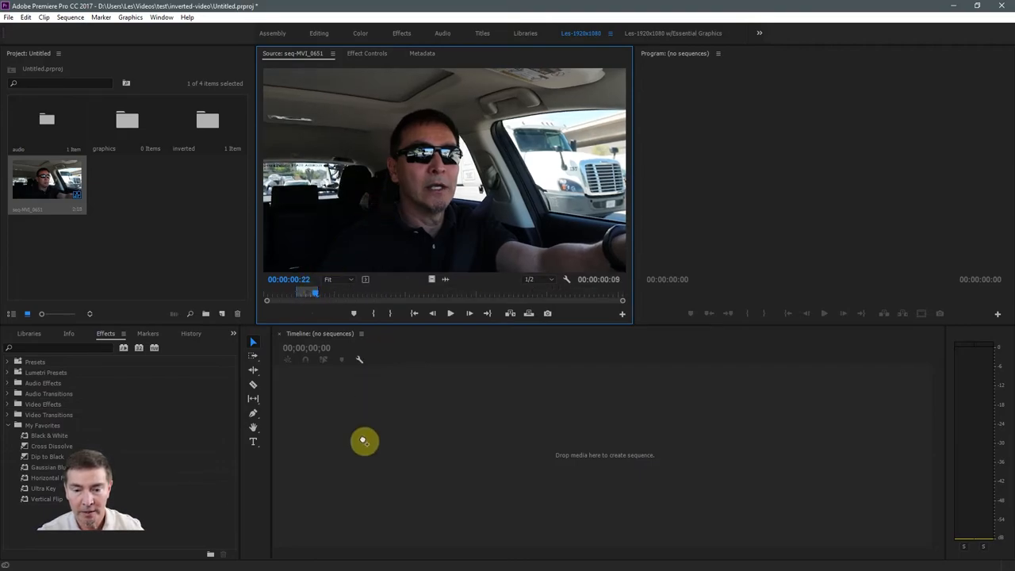
# Drop the marked range into a new sequence and add a second short piece
pyautogui.moveTo(47, 183); pyautogui.dragTo(436, 452)
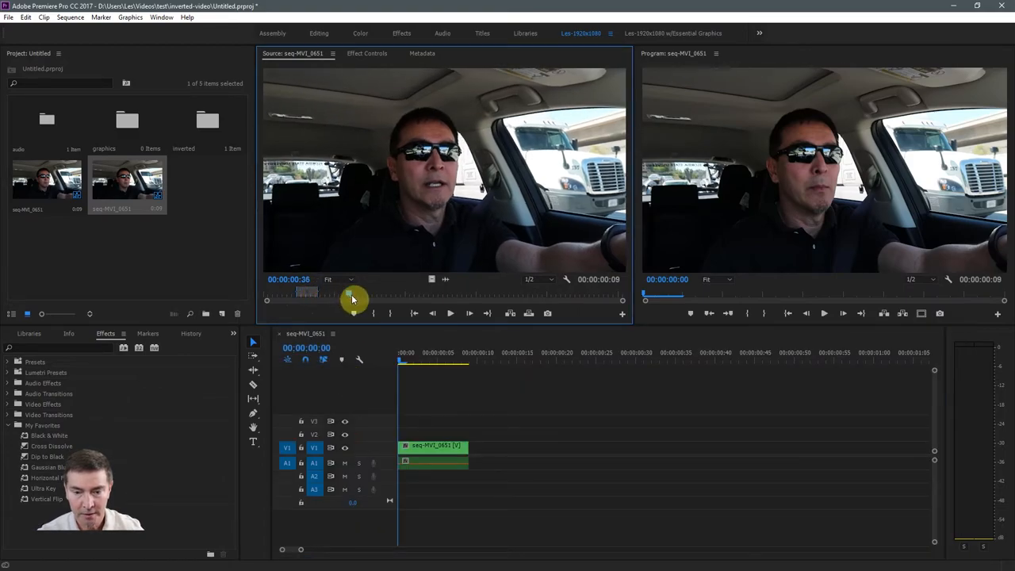
pyautogui.moveTo(352, 300); pyautogui.dragTo(379, 300)
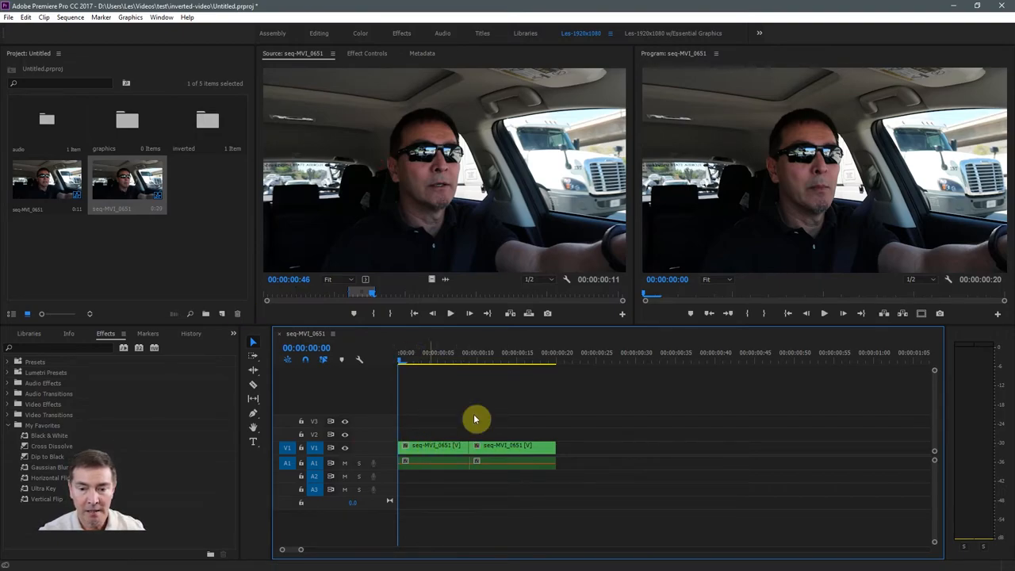
pyautogui.moveTo(346, 127)
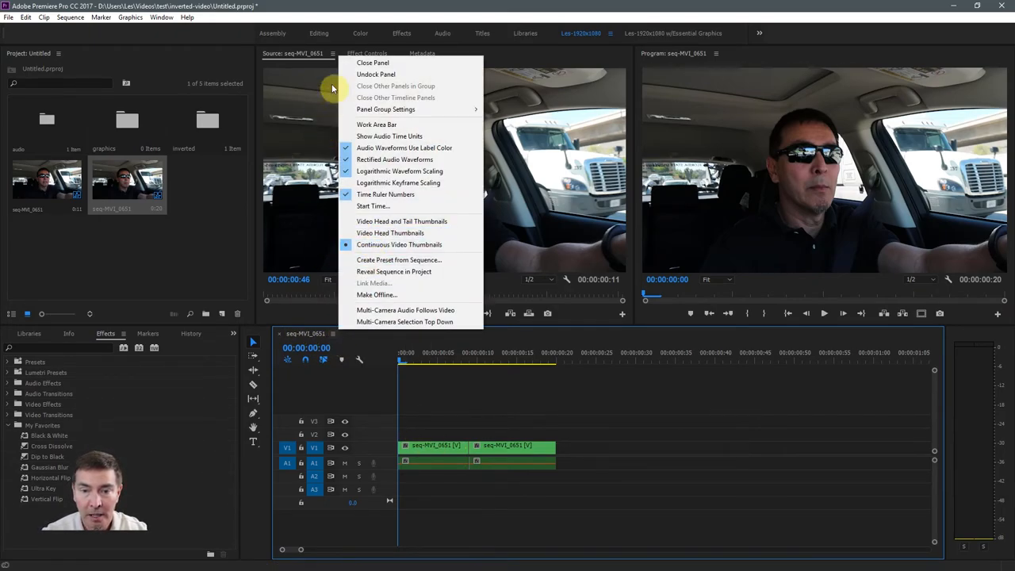
pyautogui.moveTo(393, 271)
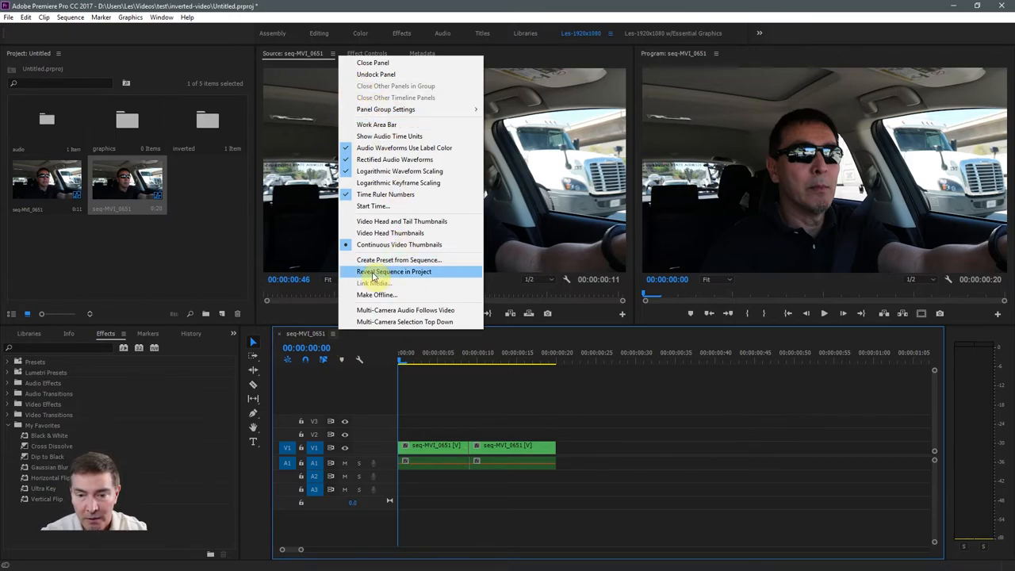
# Reveal the new sequence in the project and rename it 'master-sequence'
pyautogui.click(393, 271)
pyautogui.write('master-sequence')
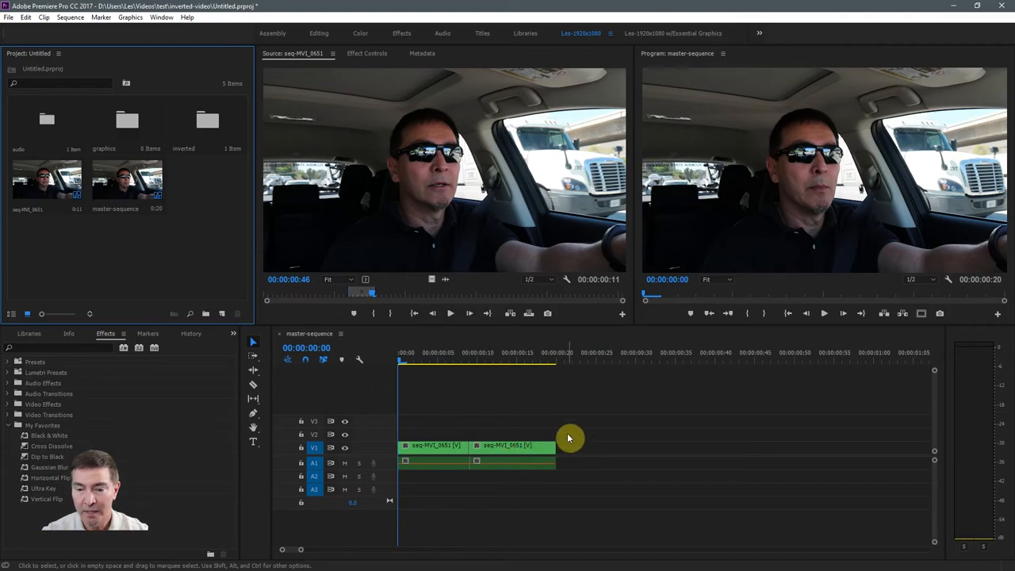
pyautogui.moveTo(598, 460)
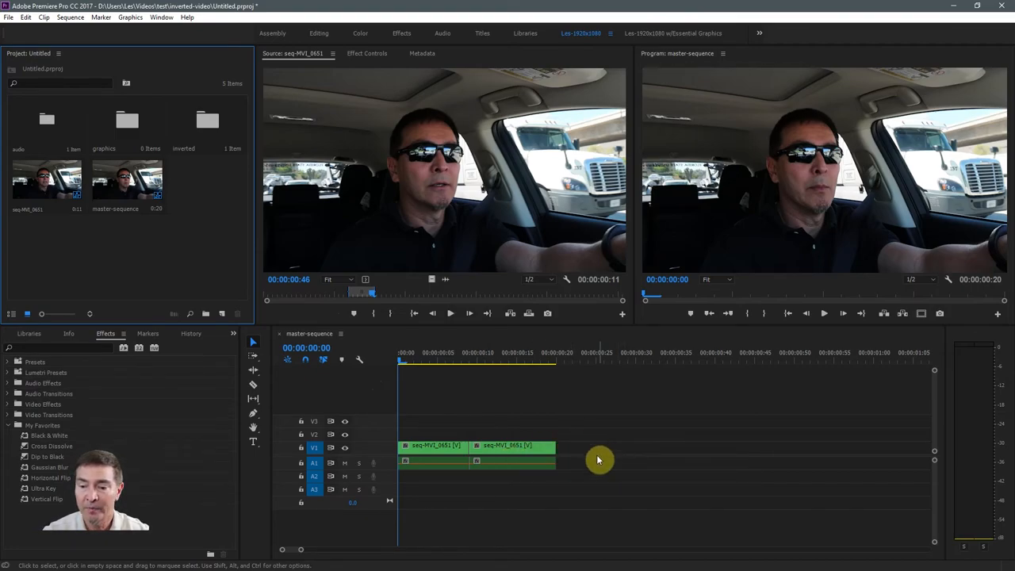
pyautogui.moveTo(568, 447)
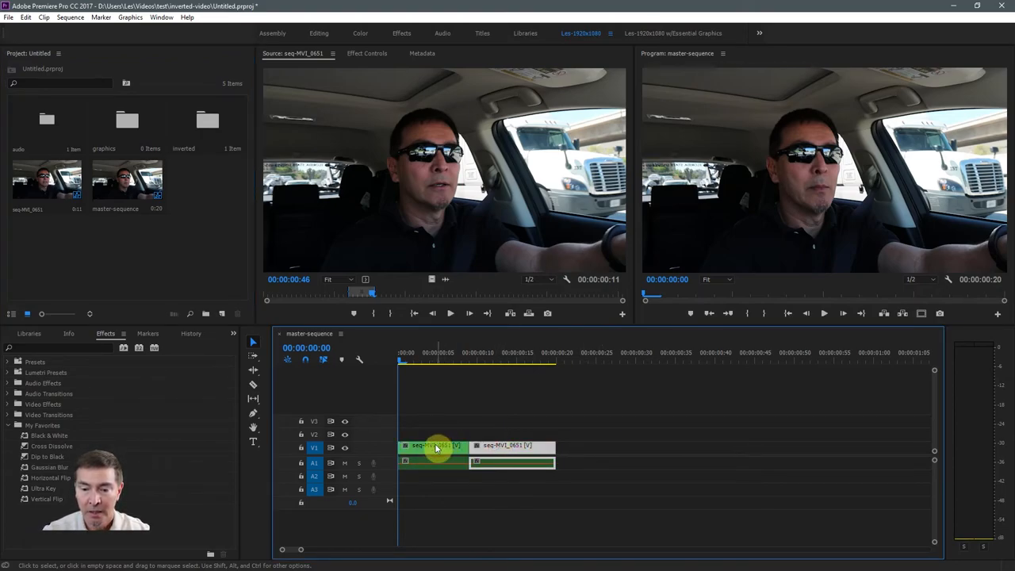
# Check the master-sequence clips in Effect Controls, confirming Rotation reads 0 while footage is upright
pyautogui.click(511, 447)
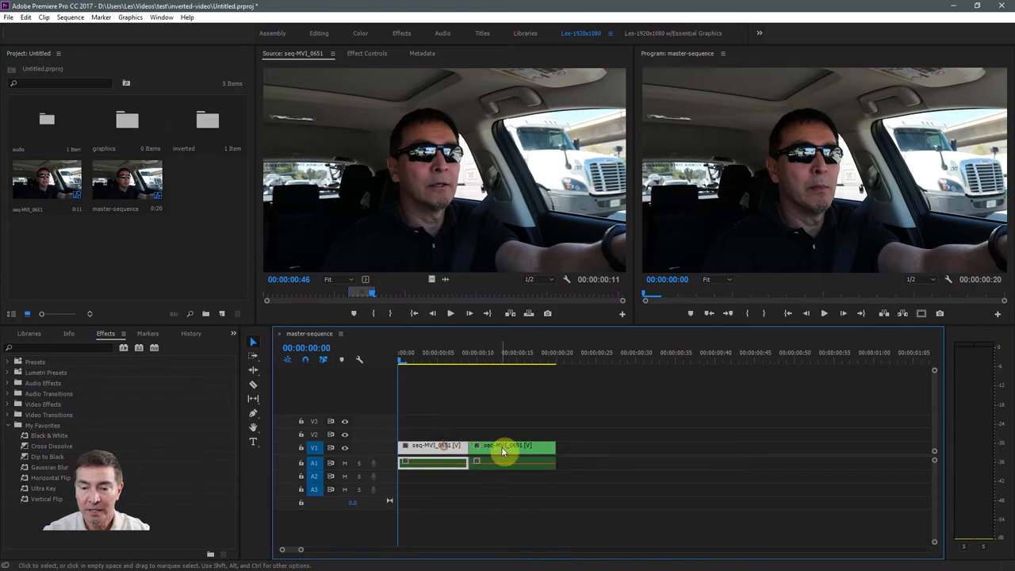
pyautogui.click(436, 448)
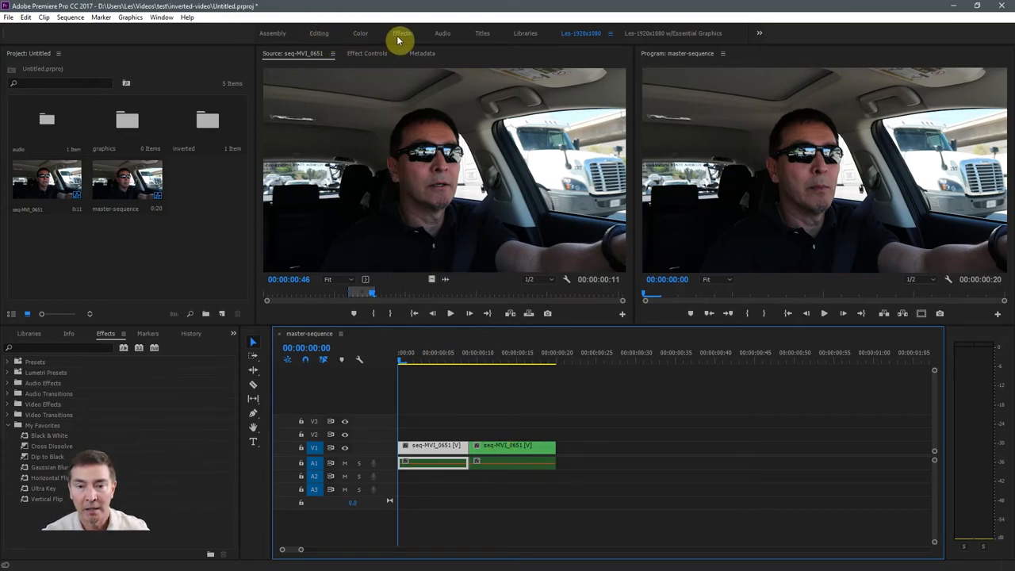
pyautogui.click(369, 54)
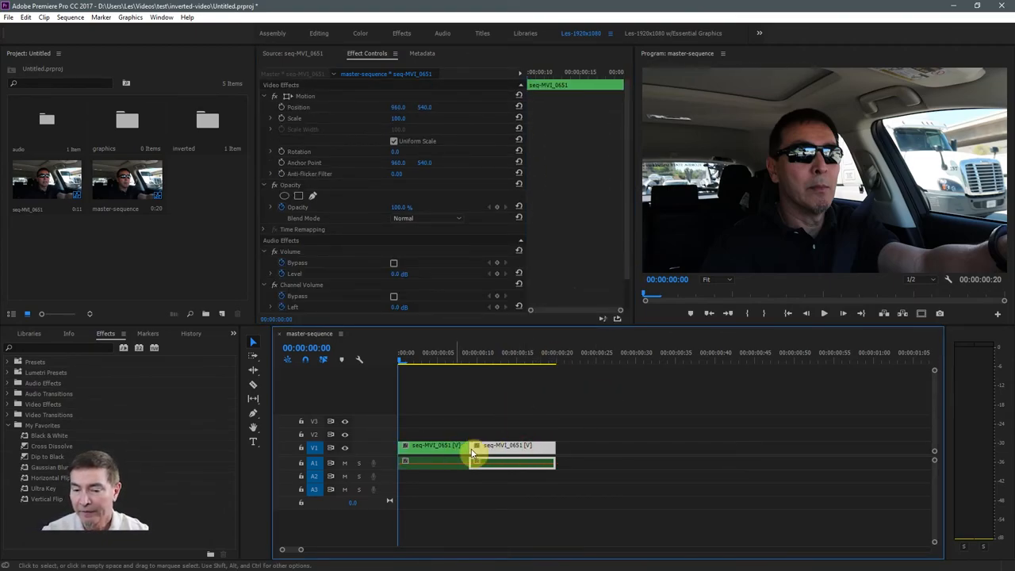
pyautogui.click(431, 446)
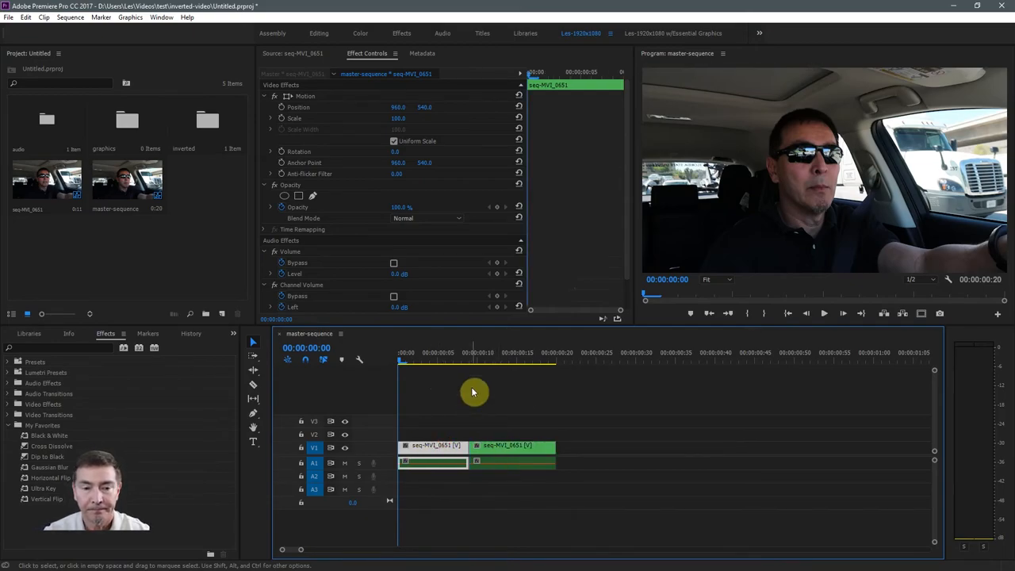
pyautogui.moveTo(479, 406)
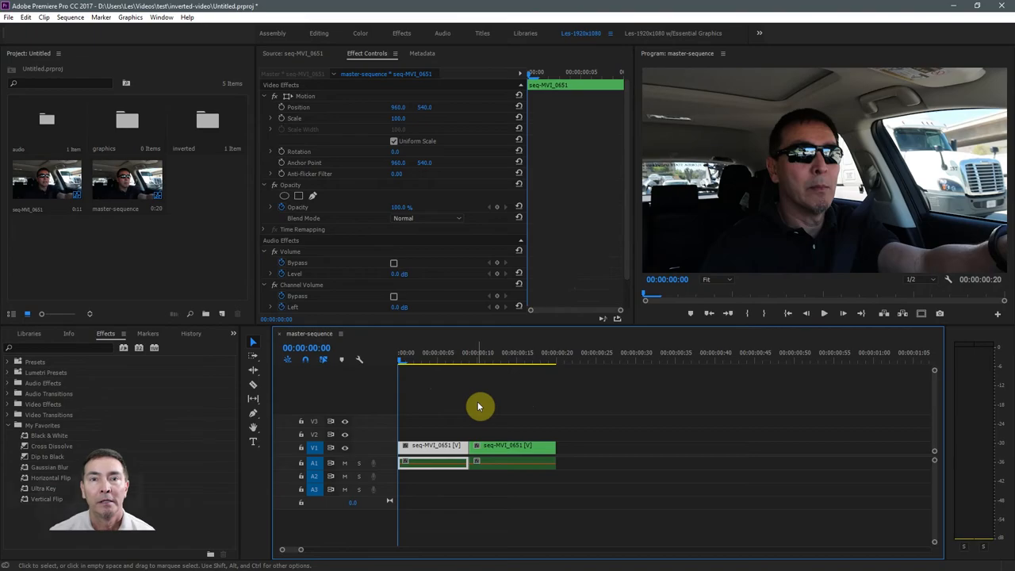